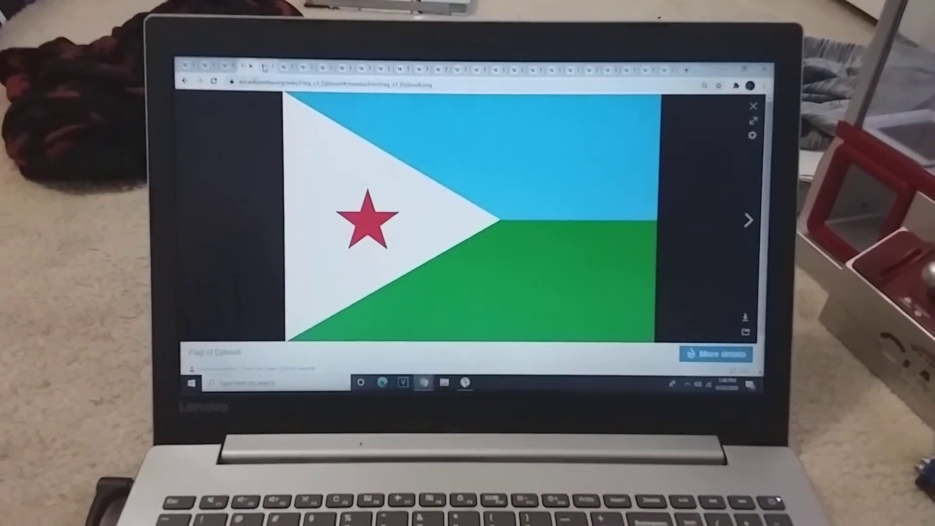
Step from the Djibouti flag tab through Ecuador, France and Germany to Nepal.
{"action": "left_click", "coordinate": [748, 221]}
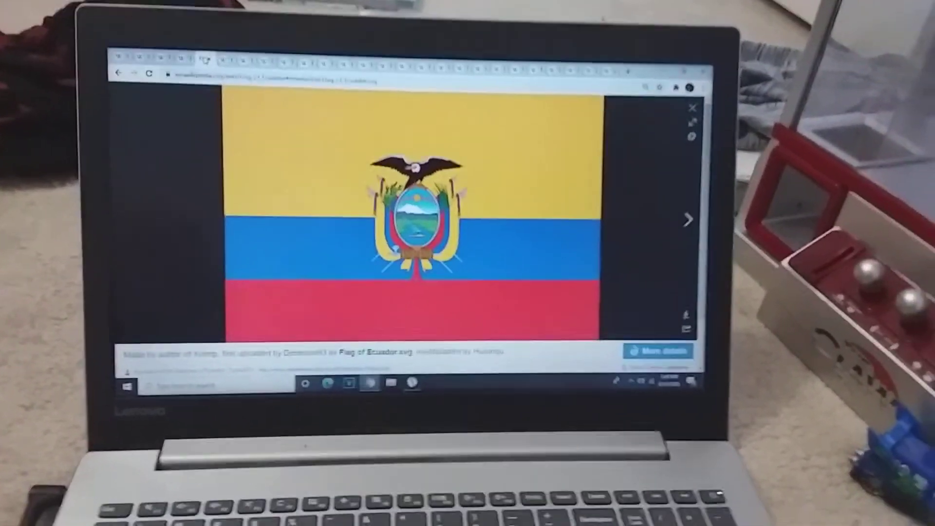
{"action": "left_click", "coordinate": [687, 220]}
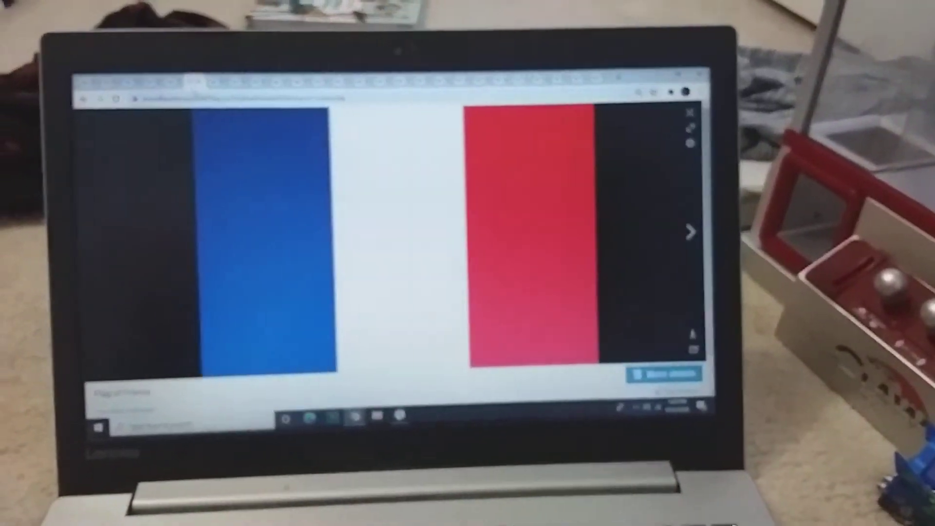
{"action": "left_click", "coordinate": [693, 232]}
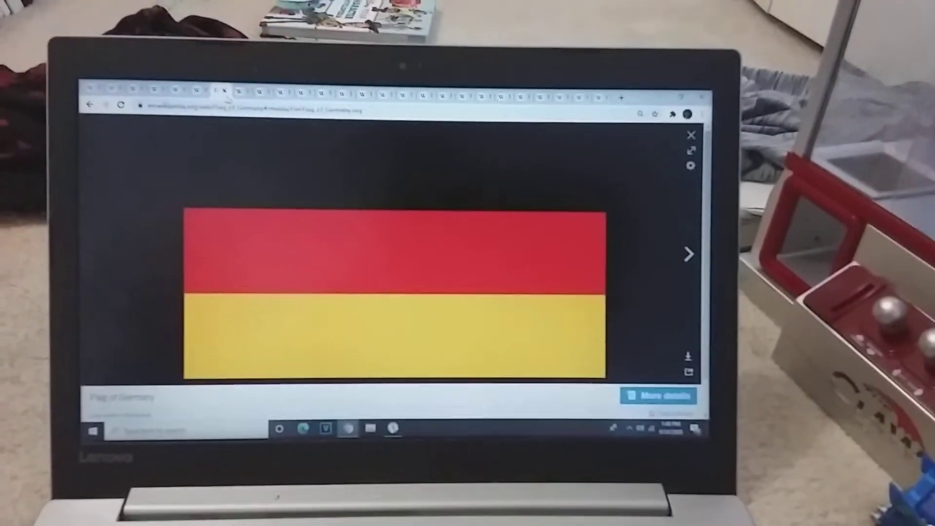
{"action": "left_click", "coordinate": [690, 254]}
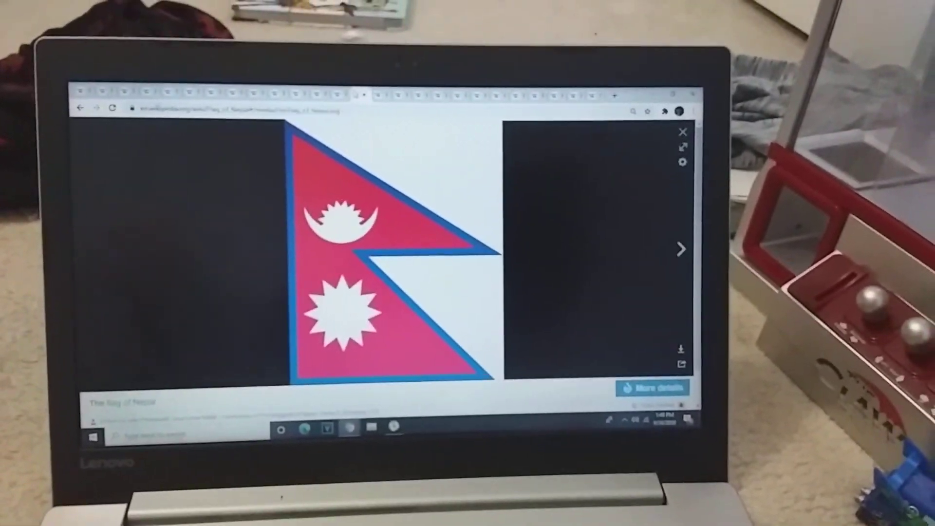
Move through the Poland, Qatar and Wales flag tabs.
{"action": "left_click", "coordinate": [680, 246]}
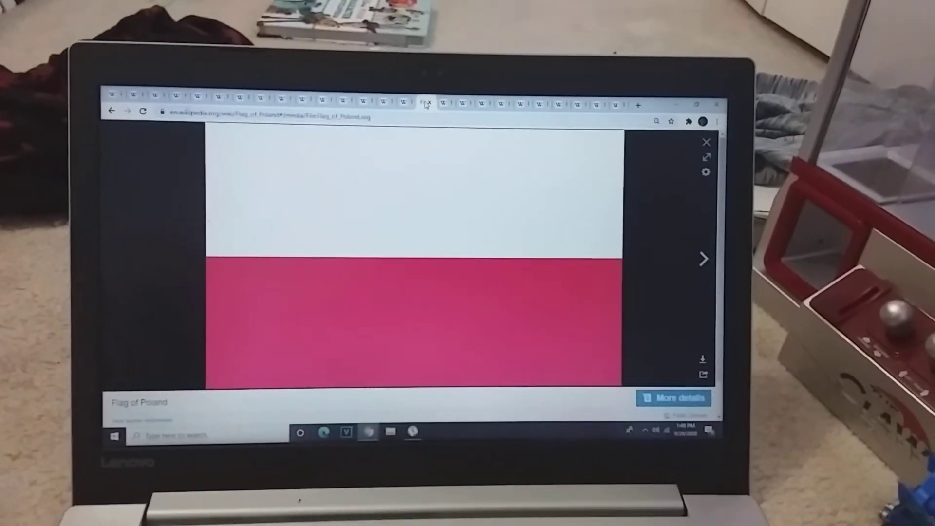
{"action": "left_click", "coordinate": [704, 258]}
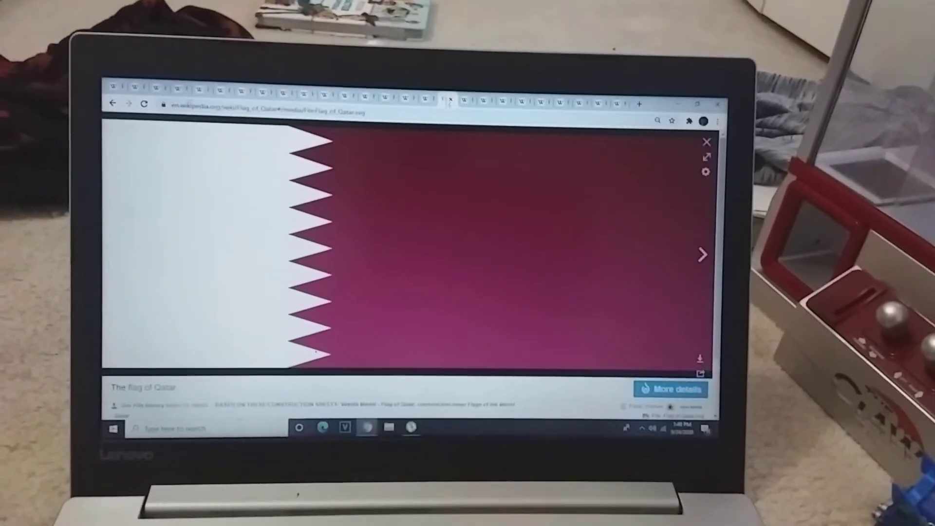
{"action": "left_click", "coordinate": [703, 255]}
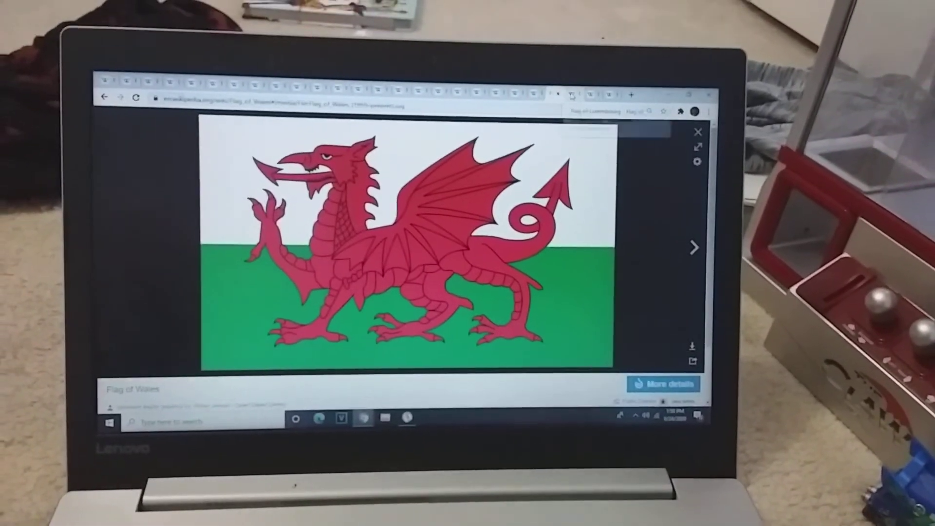
Continue through the Luxembourg and Yemen flag tabs to Zambia.
{"action": "left_click", "coordinate": [693, 247]}
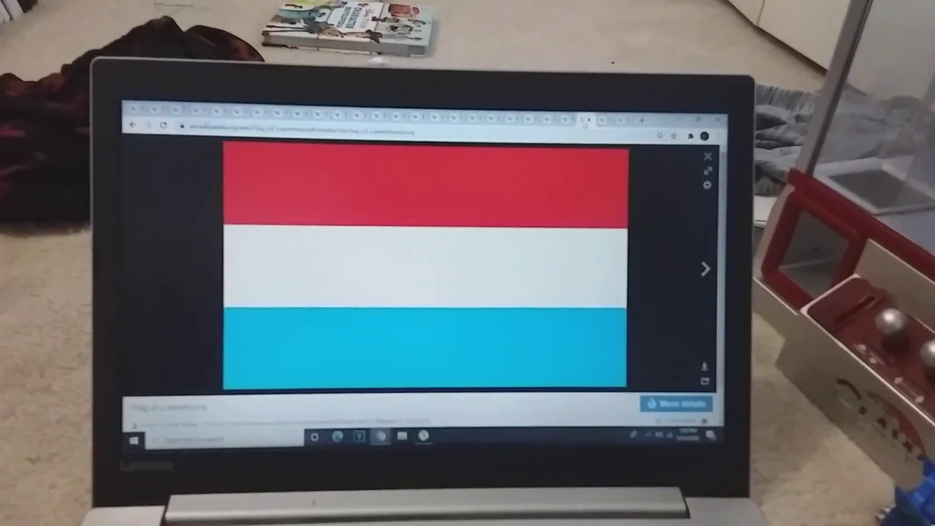
{"action": "left_click", "coordinate": [706, 268]}
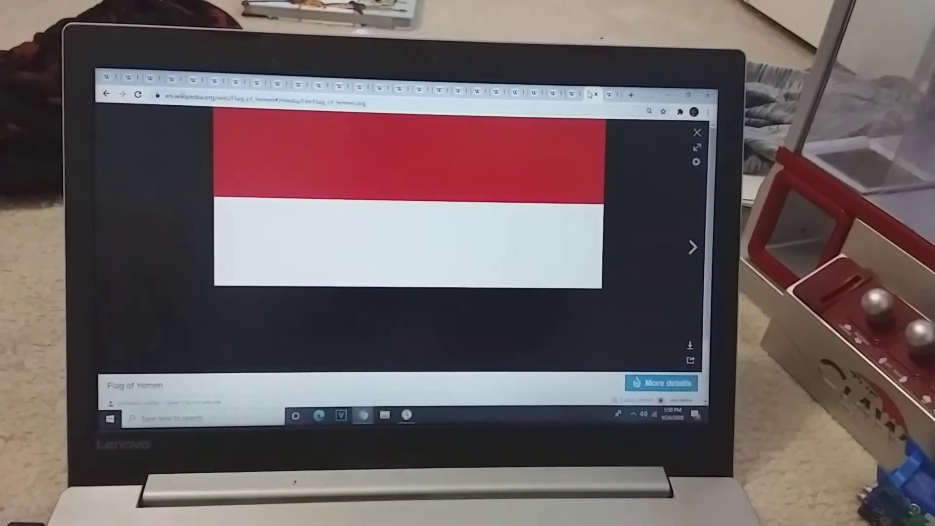
{"action": "left_click", "coordinate": [690, 247]}
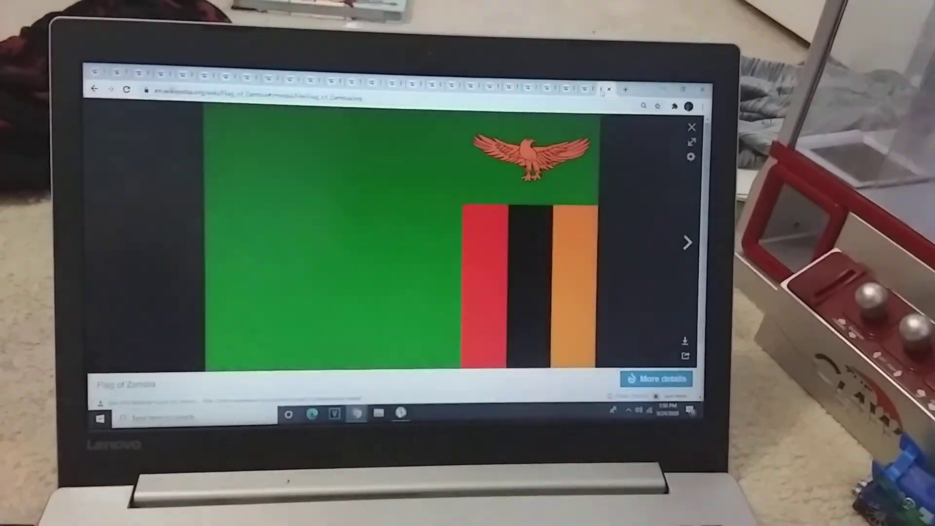